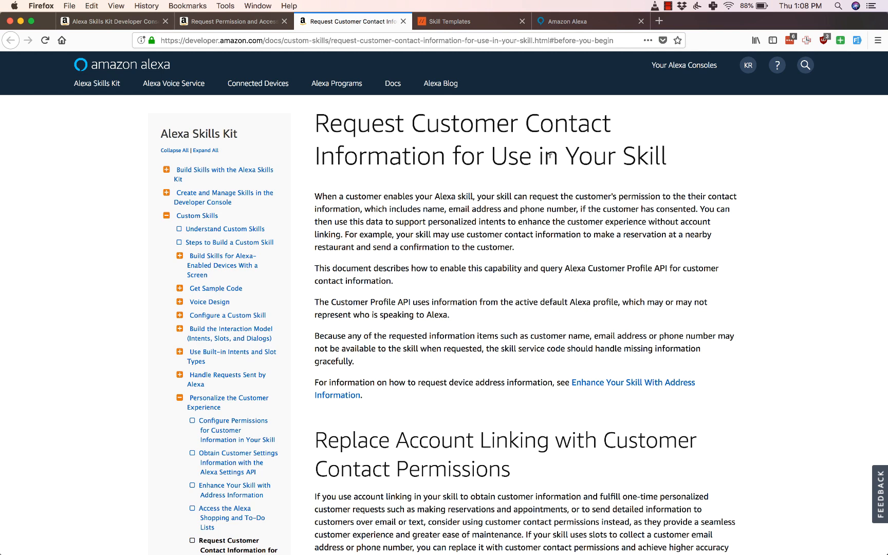
pyautogui.moveTo(510, 244)
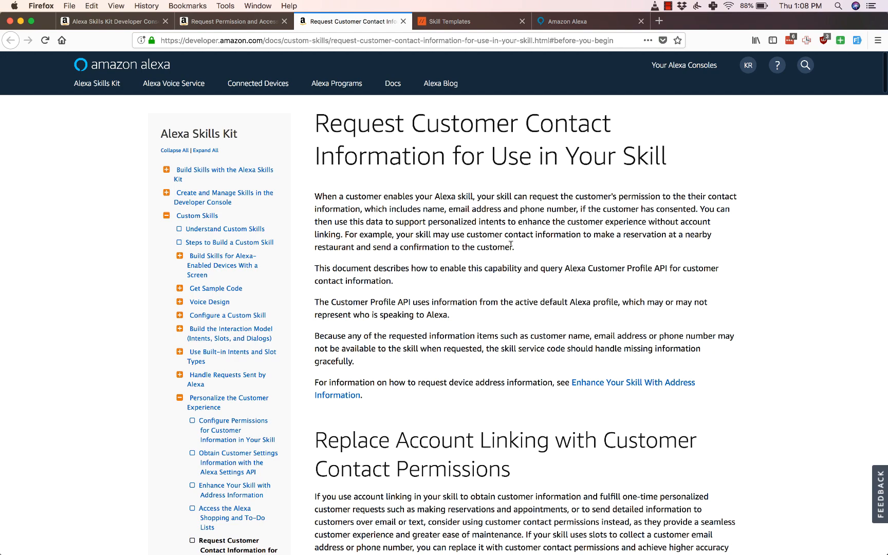
# Step: Scroll the ask new template list to find Customer Profile API Starter
pyautogui.scroll(-3)
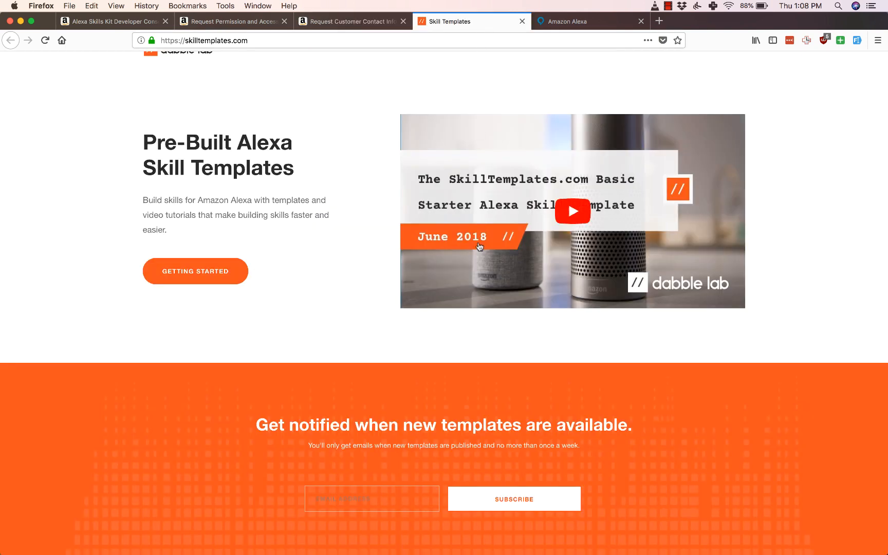
pyautogui.scroll(-3)
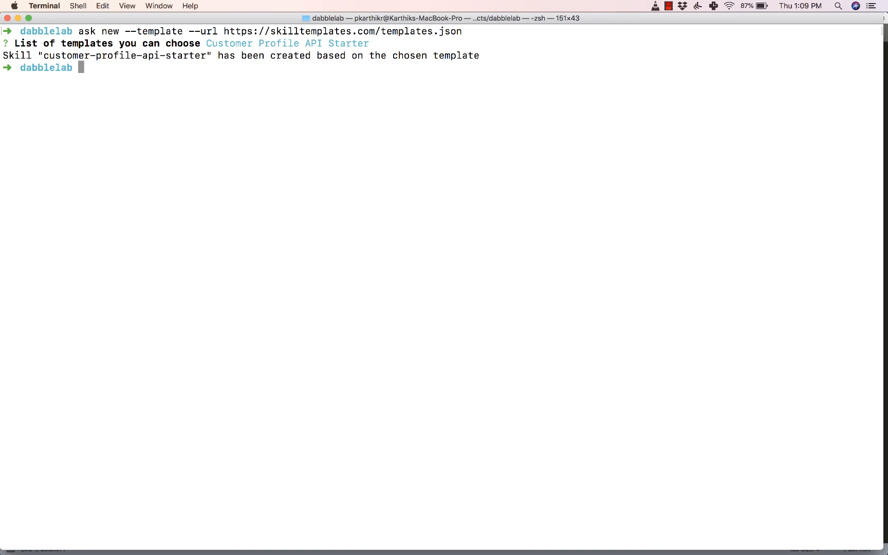
pyautogui.moveTo(475, 227)
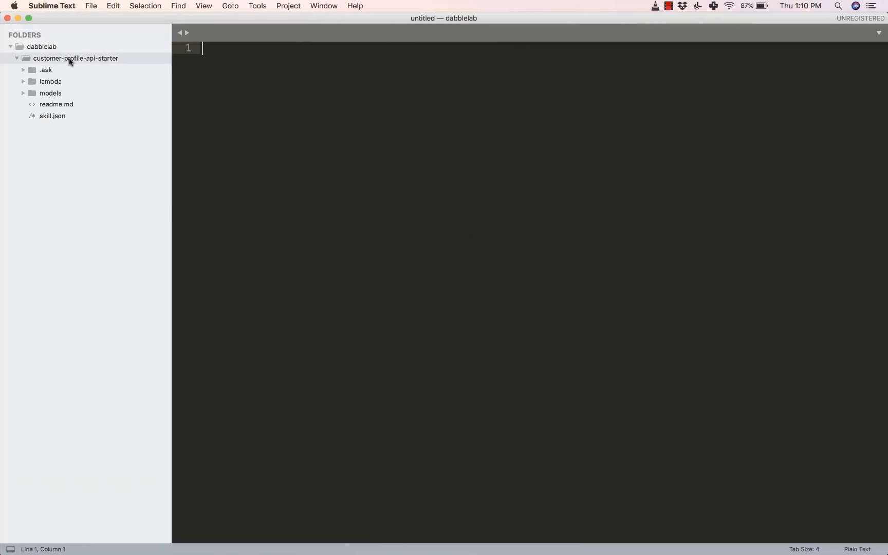
# Step: Open the customer-profile-api-starter project folder in the Sublime Text sidebar
pyautogui.doubleClick(52, 116)
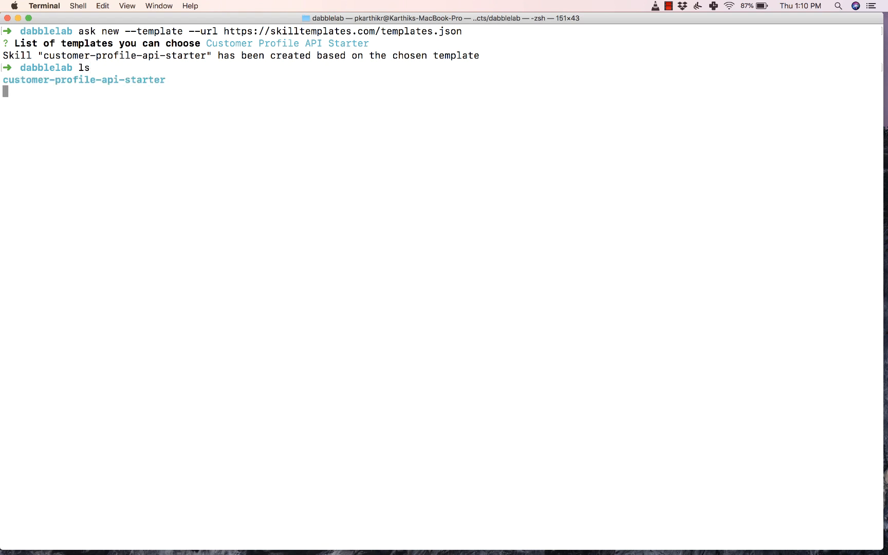
# Step: Change directory into the customer-profile-api-starter folder with cd
pyautogui.write('cd custom')
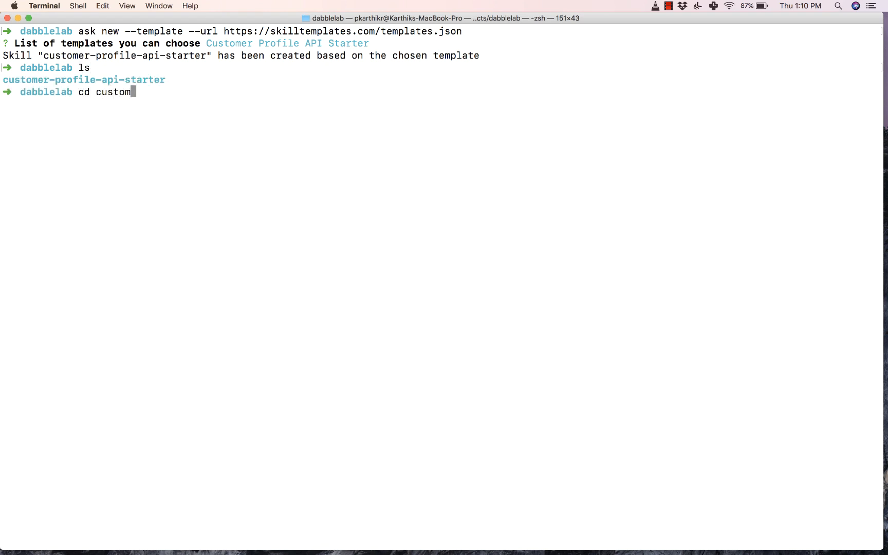
pyautogui.press('Return')
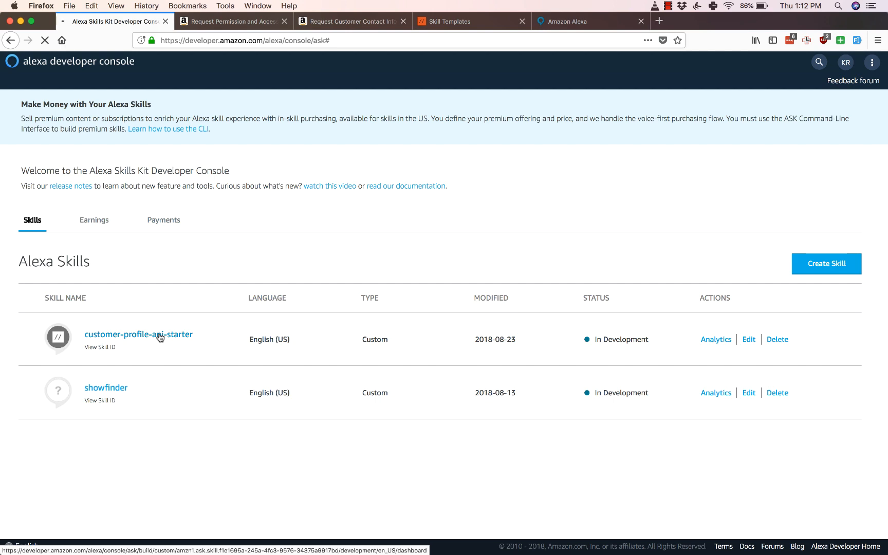
# Step: Open the customer-profile-api-starter skill on its Test page
pyautogui.click(139, 334)
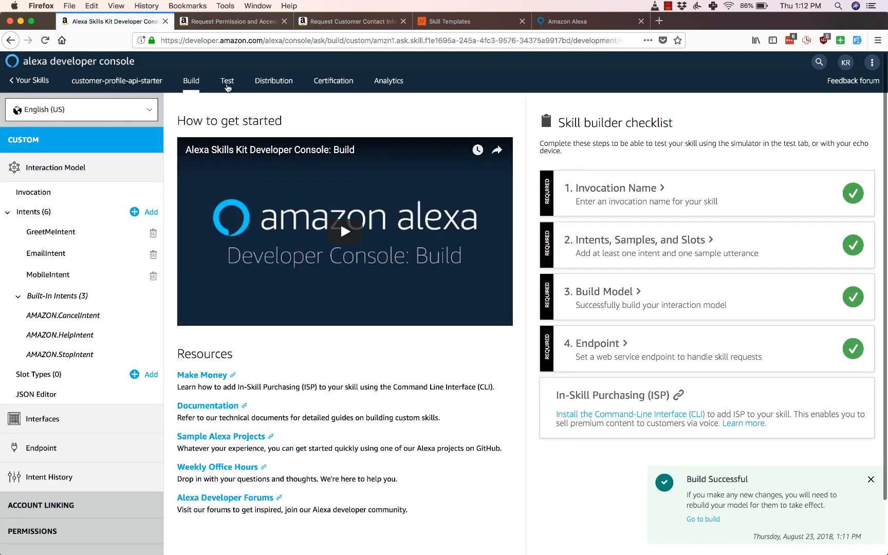
pyautogui.click(227, 80)
pyautogui.write('a')
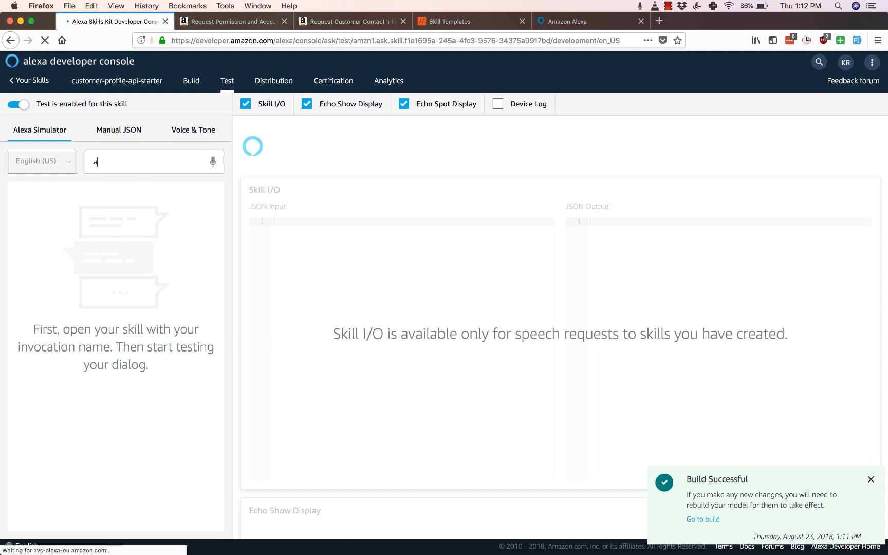
# Step: Send 'alexa ask greeter to greet me' in the simulator, then switch to the Amazon Alexa app
pyautogui.write('lexa ask')
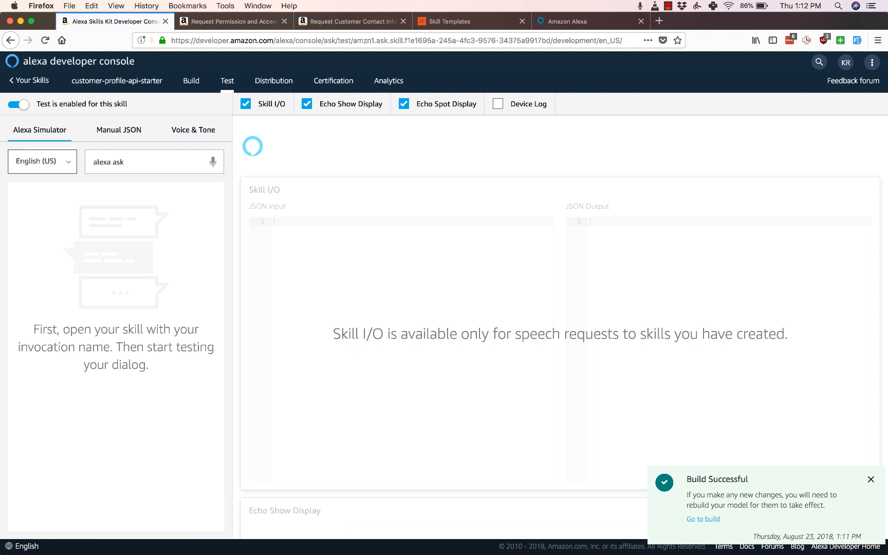
pyautogui.write('greeter')
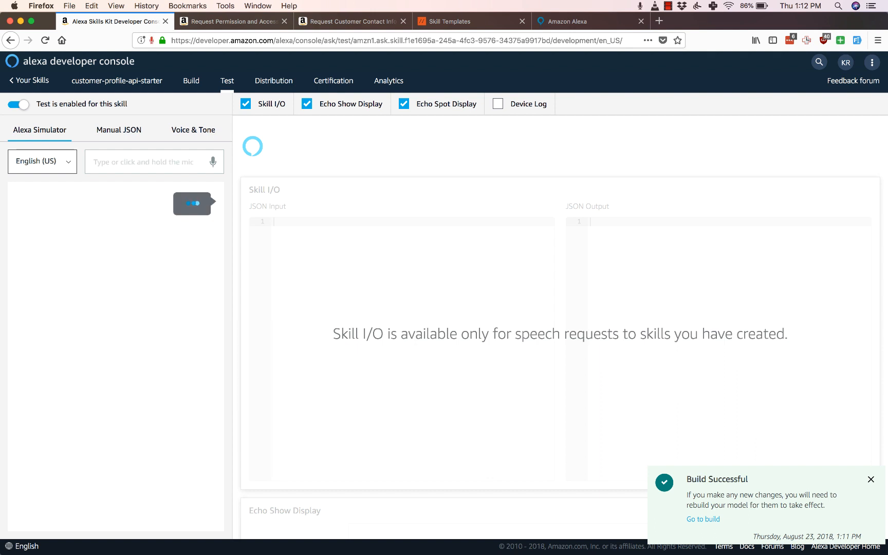
pyautogui.write('alexa ask greeter to greet me')
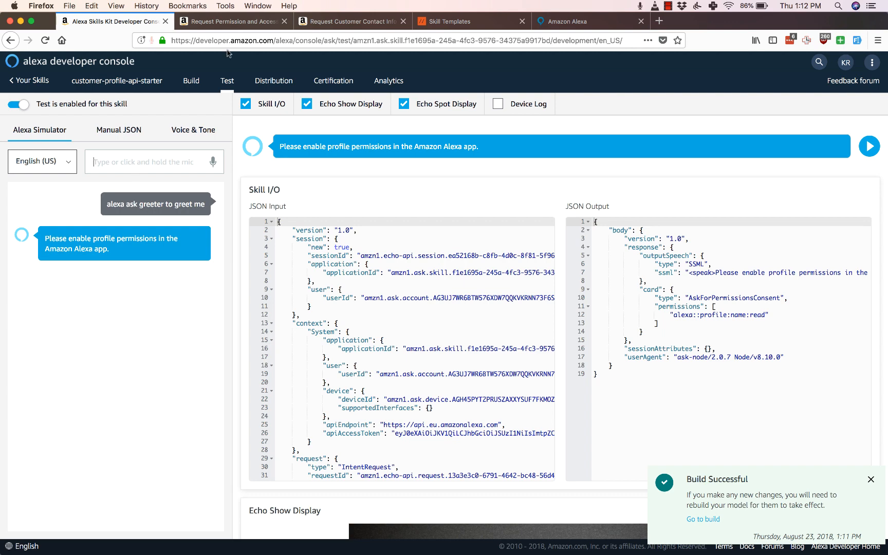
pyautogui.click(590, 21)
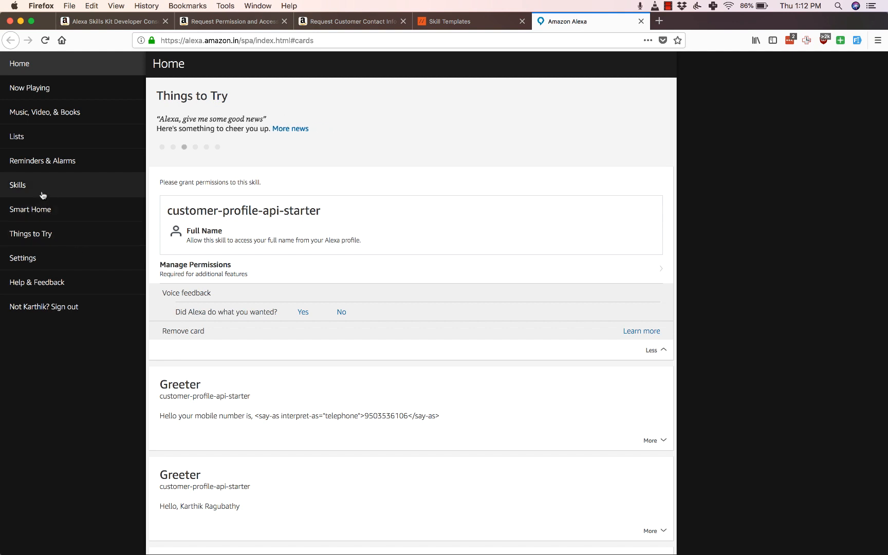
# Step: Go through Skills, Your Skills and All Skills to customer-profile-api-starter's Settings
pyautogui.click(18, 185)
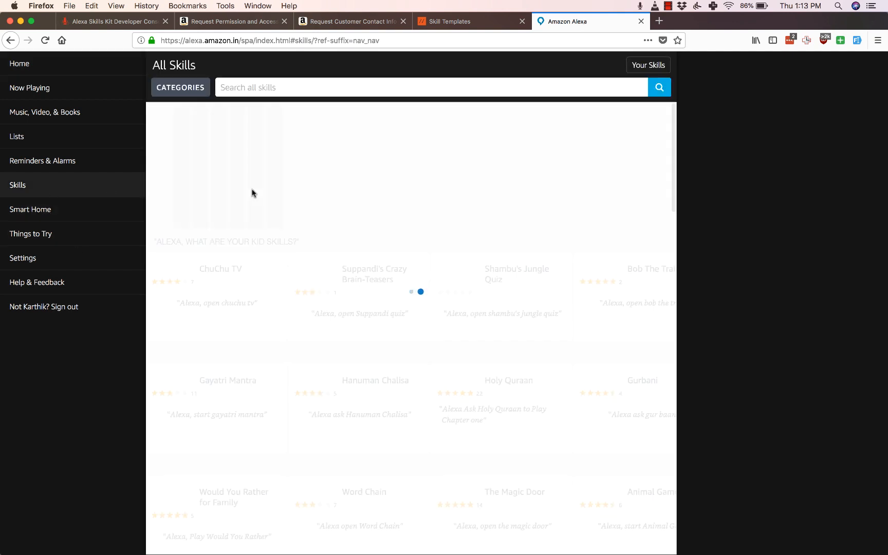
pyautogui.click(648, 65)
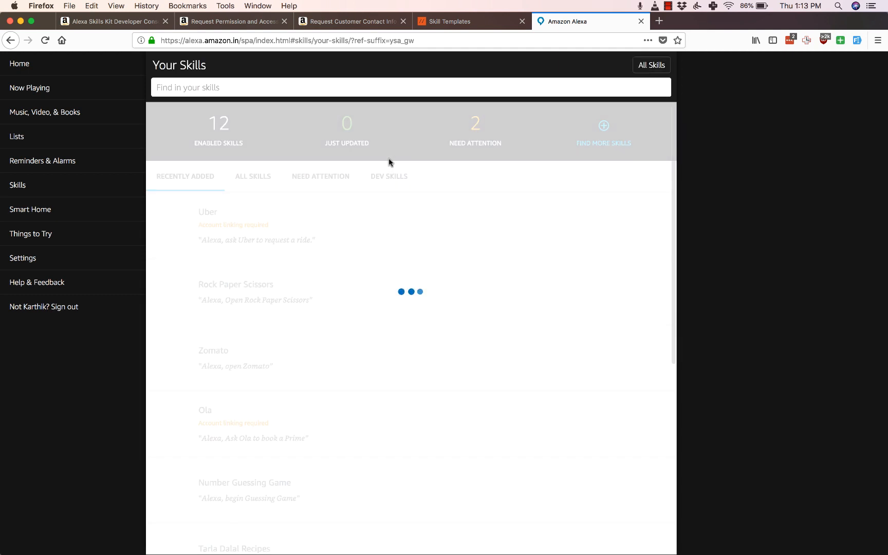
pyautogui.click(253, 177)
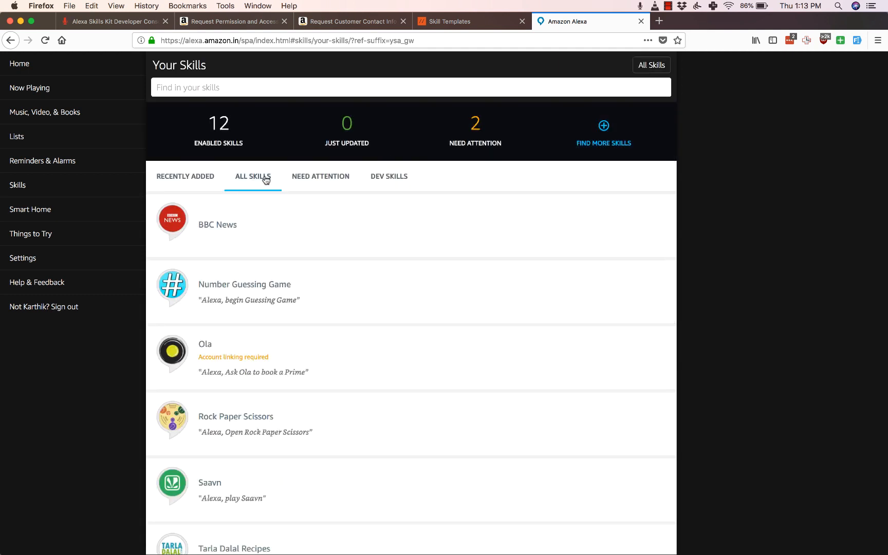
pyautogui.scroll(-3)
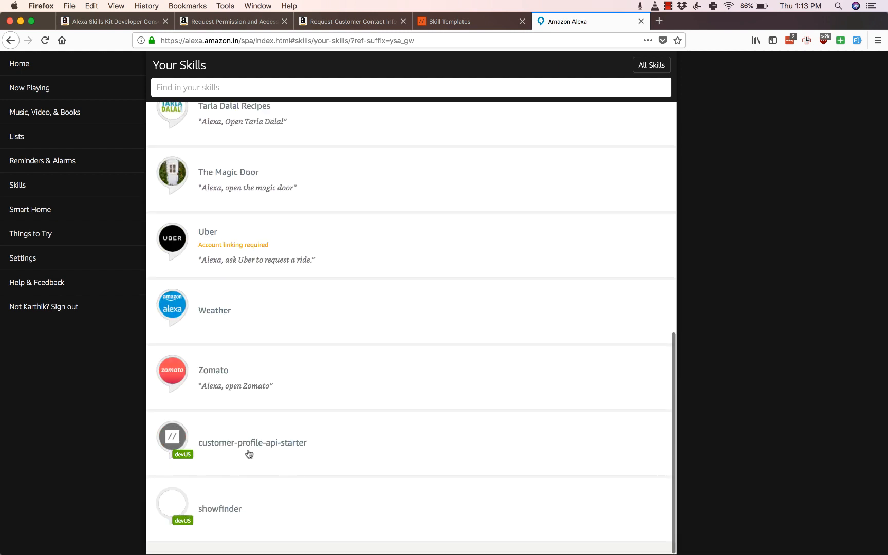
pyautogui.click(251, 442)
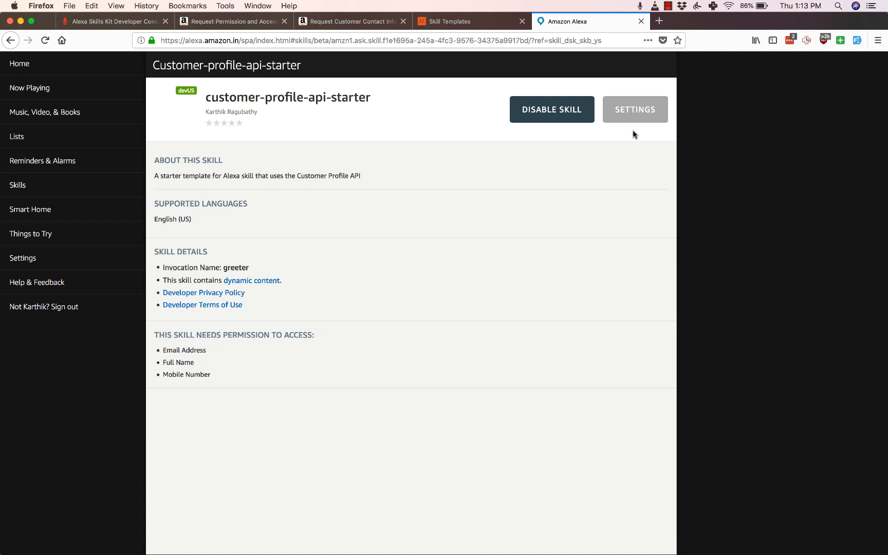
pyautogui.click(635, 109)
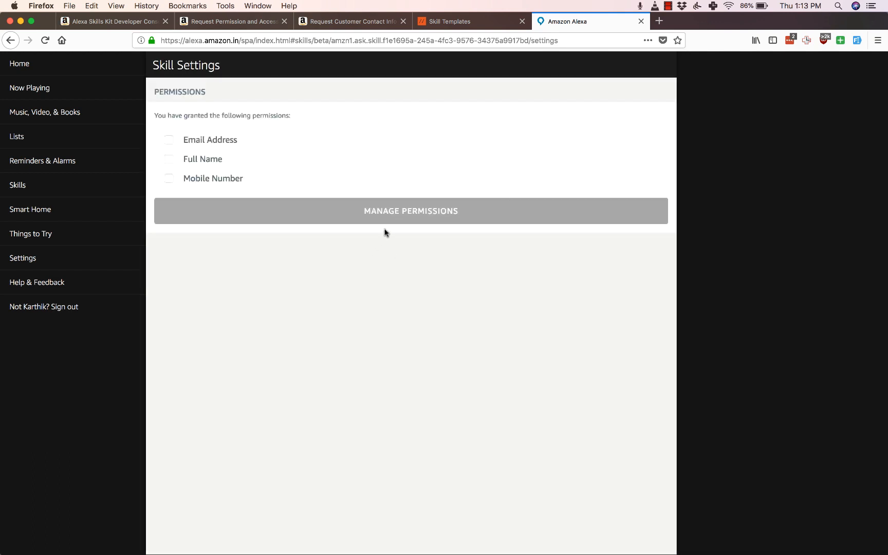
pyautogui.moveTo(421, 231)
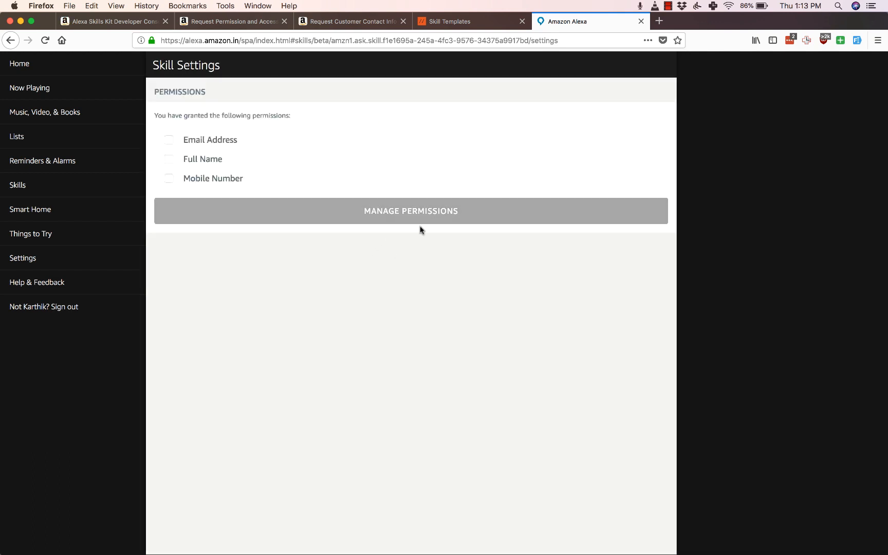
pyautogui.moveTo(418, 223)
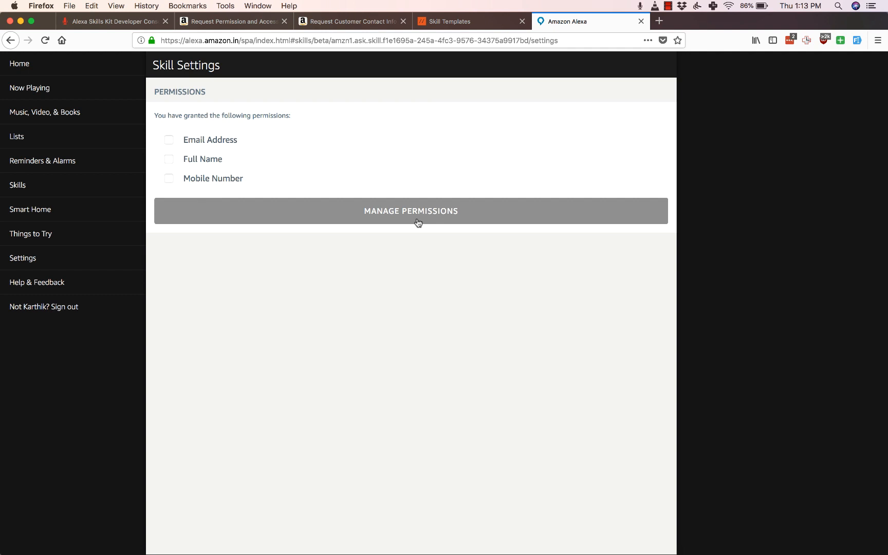
# Step: Sign in via Manage Permissions, enable the profile permissions including Email Address, and save
pyautogui.click(410, 211)
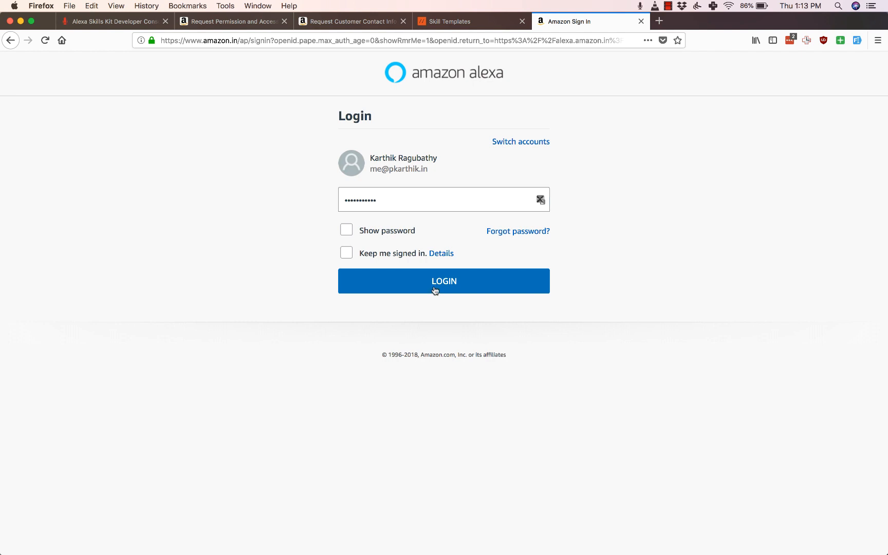
pyautogui.click(443, 281)
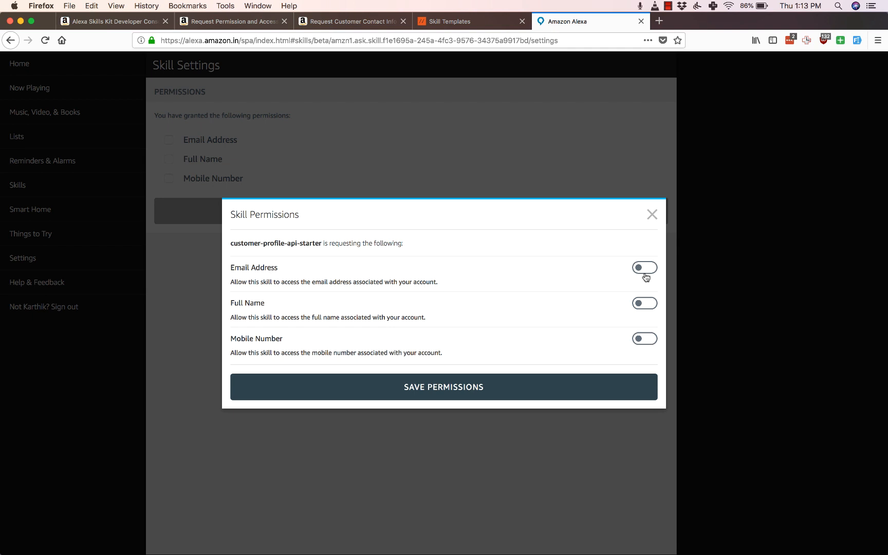
pyautogui.click(644, 268)
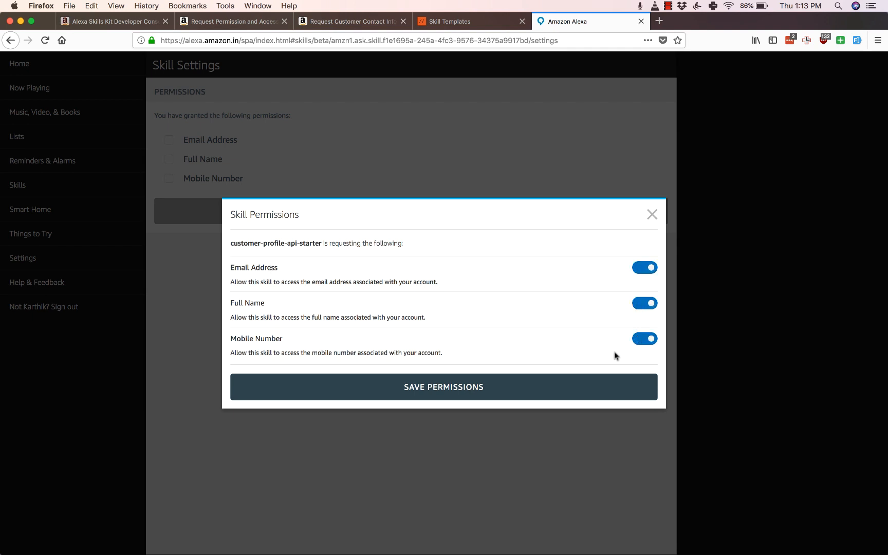
pyautogui.click(444, 387)
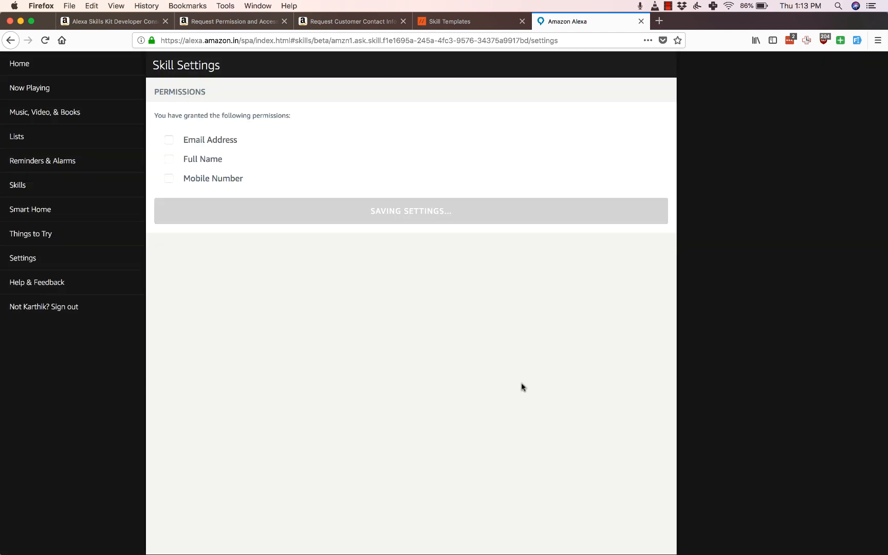
pyautogui.moveTo(420, 259)
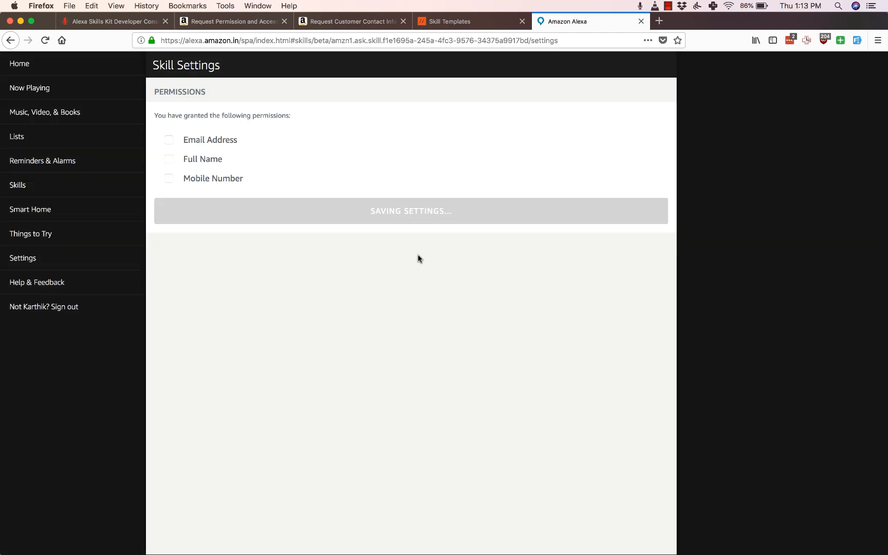
# Step: Ask the simulator 'alexa ask greeter what is my mobile number'
pyautogui.click(113, 21)
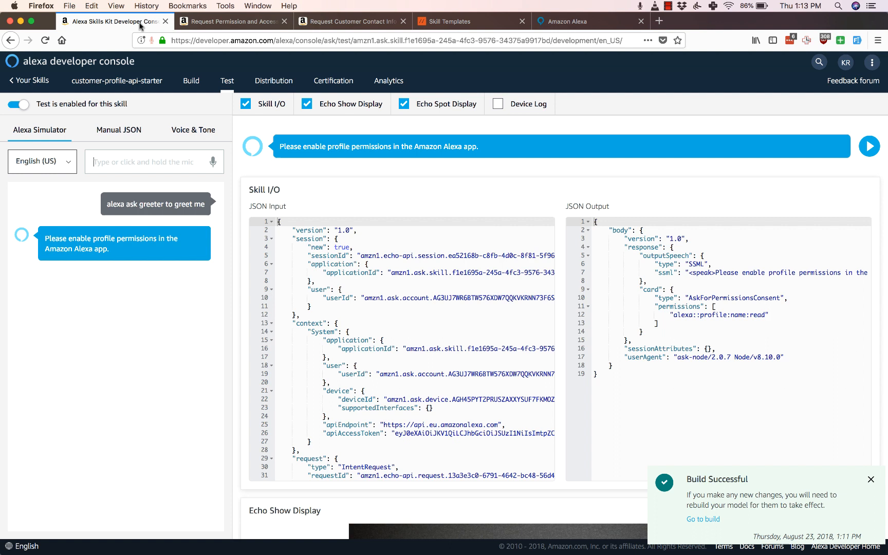
pyautogui.write('a')
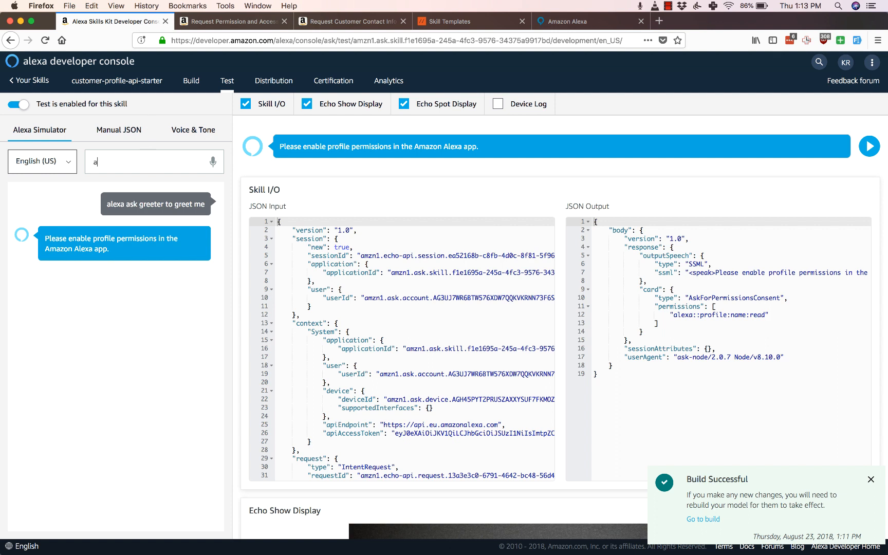
pyautogui.write('lexa ask gre')
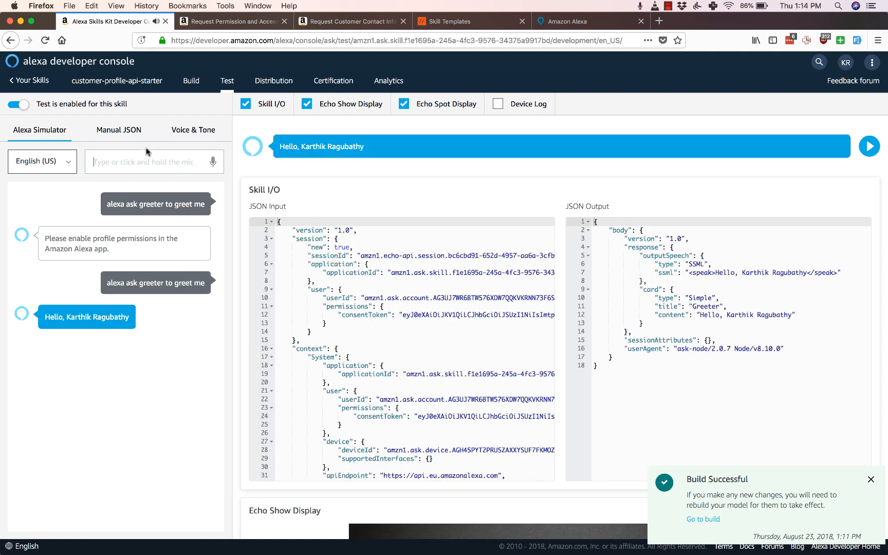
pyautogui.write('alex')
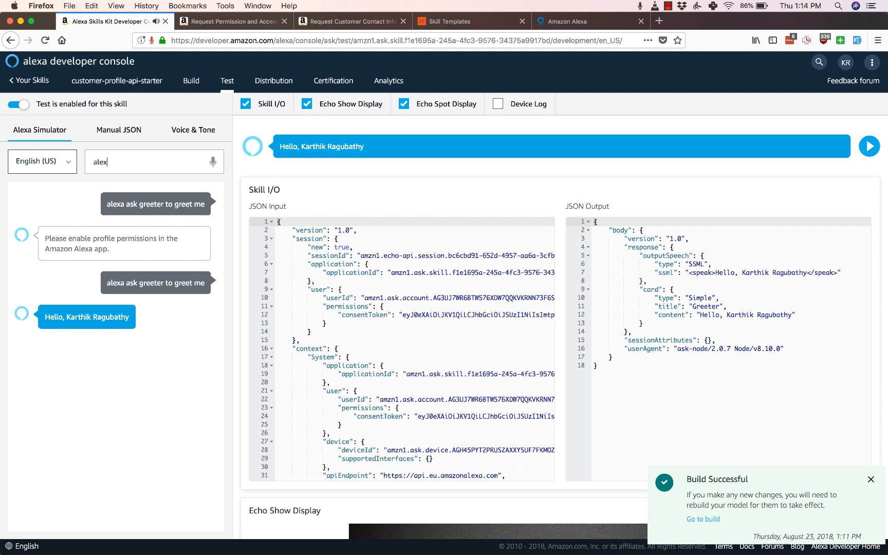
pyautogui.write('alexa ask greeter what i')
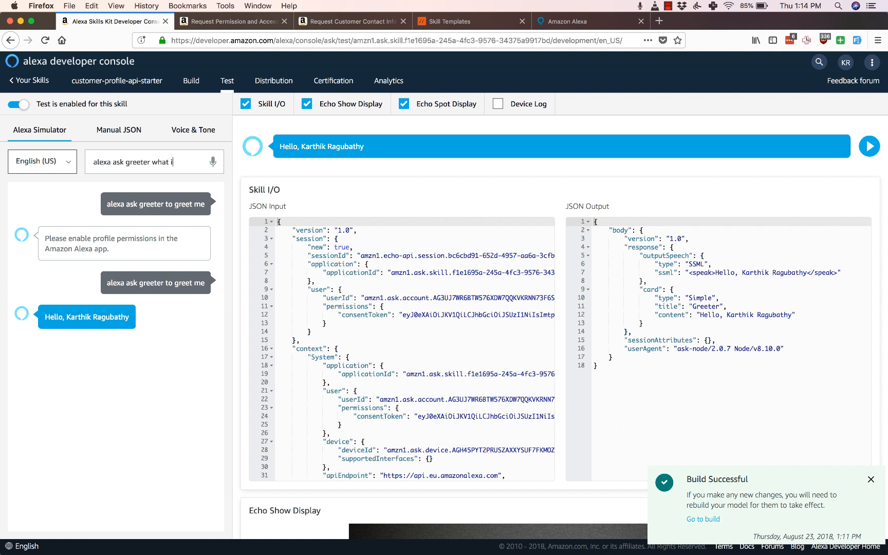
pyautogui.write('greeter what is my mobile num')
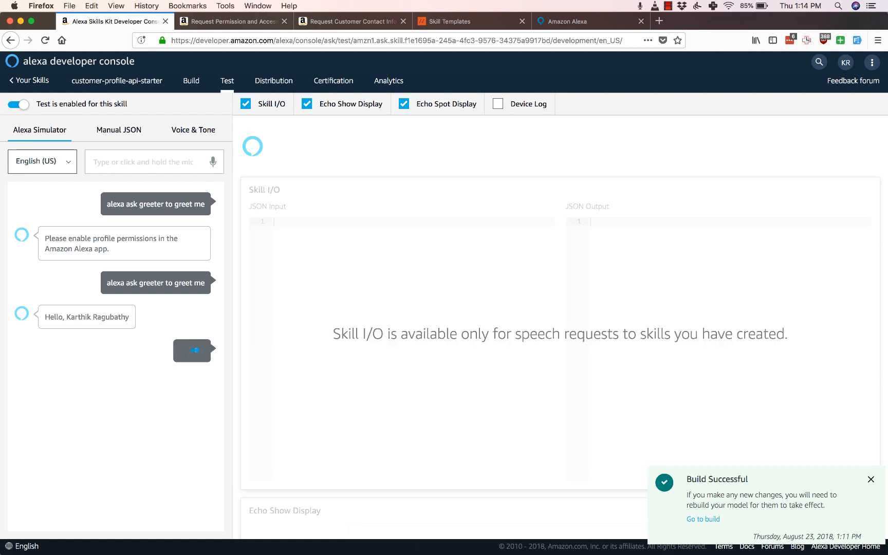
pyautogui.write('alexa ask greeter what is my mobile number')
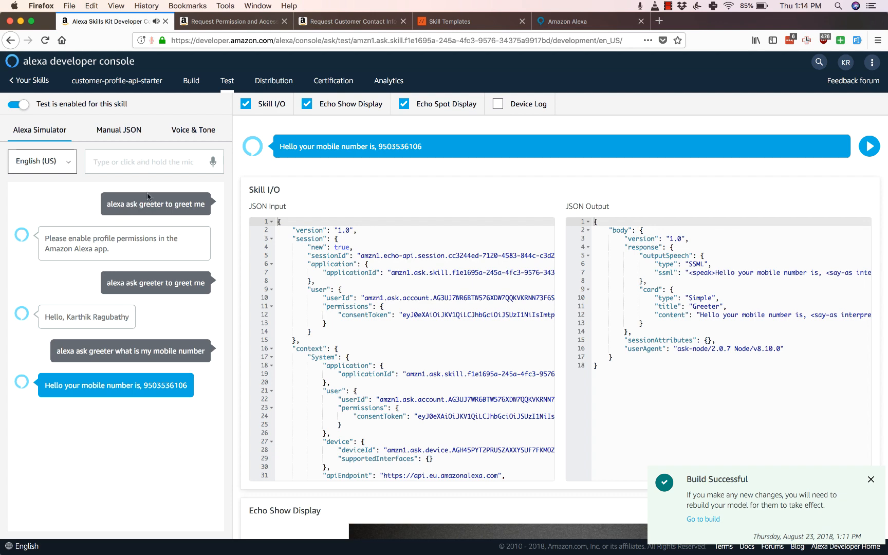
pyautogui.moveTo(149, 196)
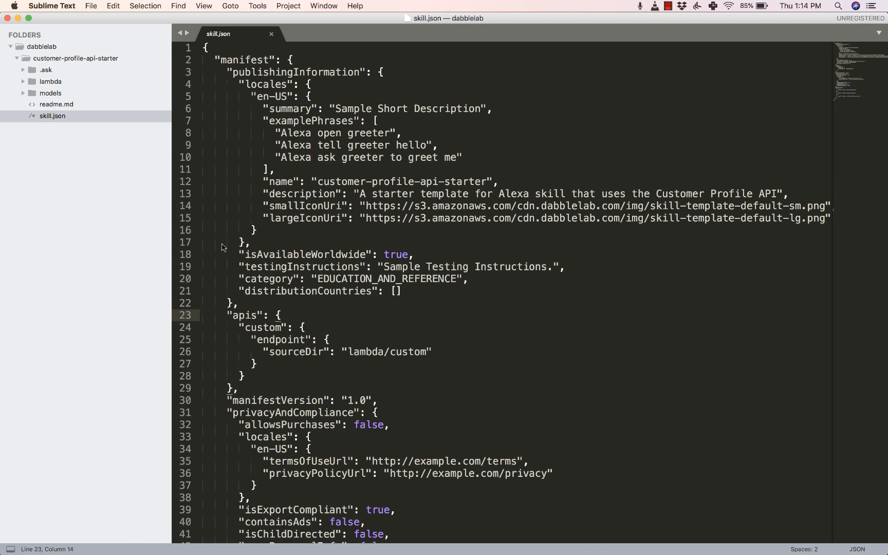
# Step: Expand lambda > custom, open index.js and scroll to GreetMeIntentHandler
pyautogui.click(50, 81)
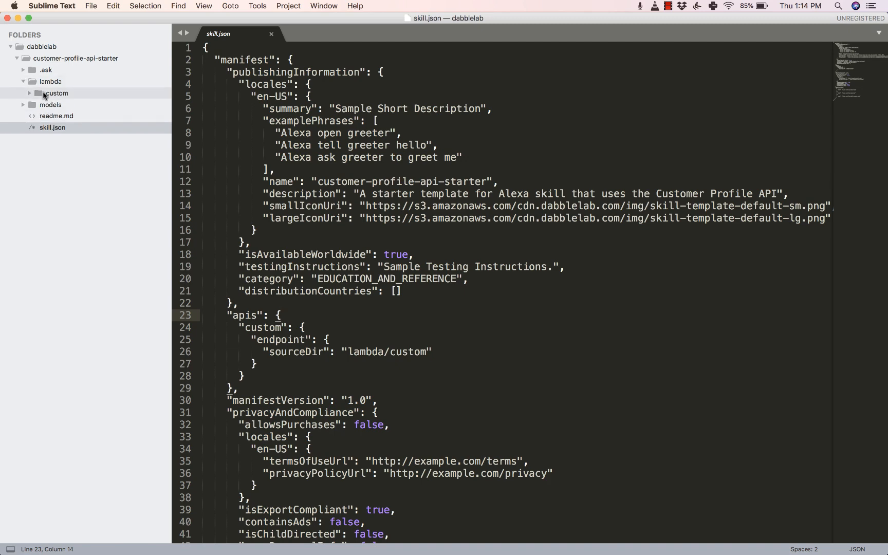
pyautogui.click(63, 117)
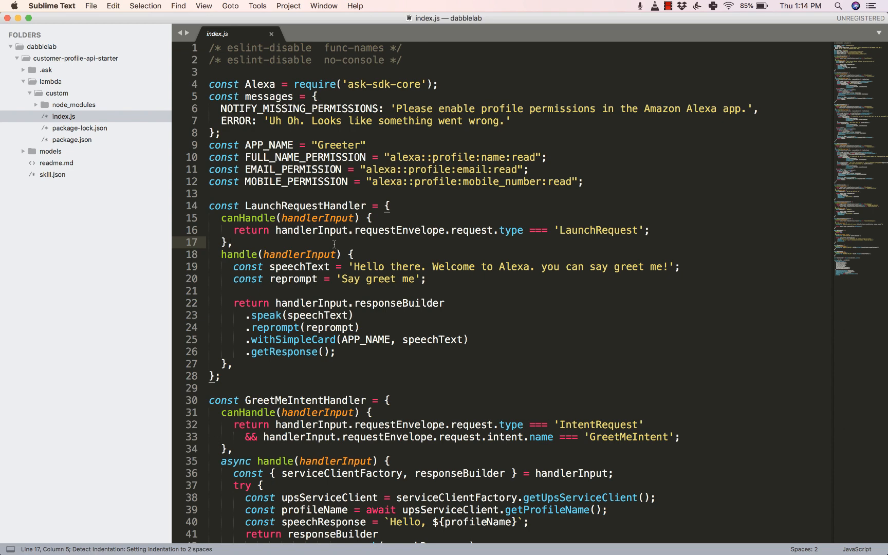
pyautogui.scroll(-3)
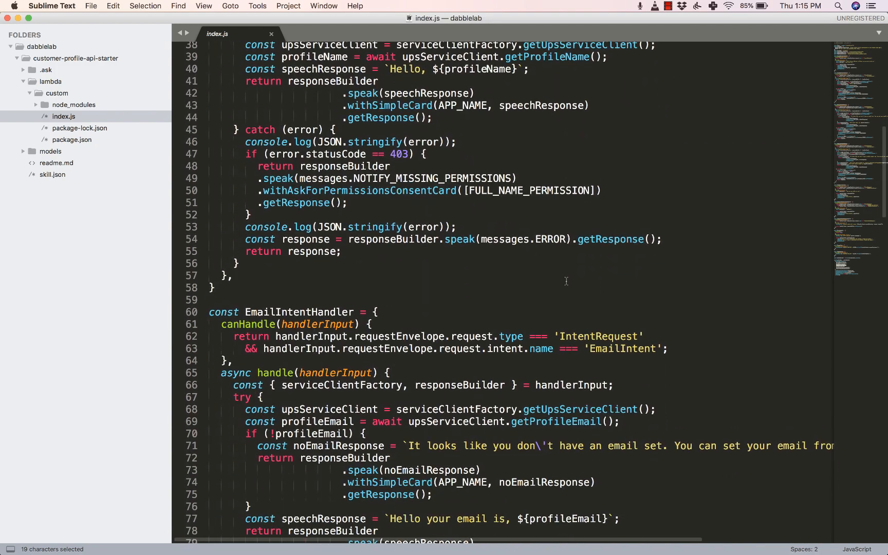
pyautogui.scroll(-3)
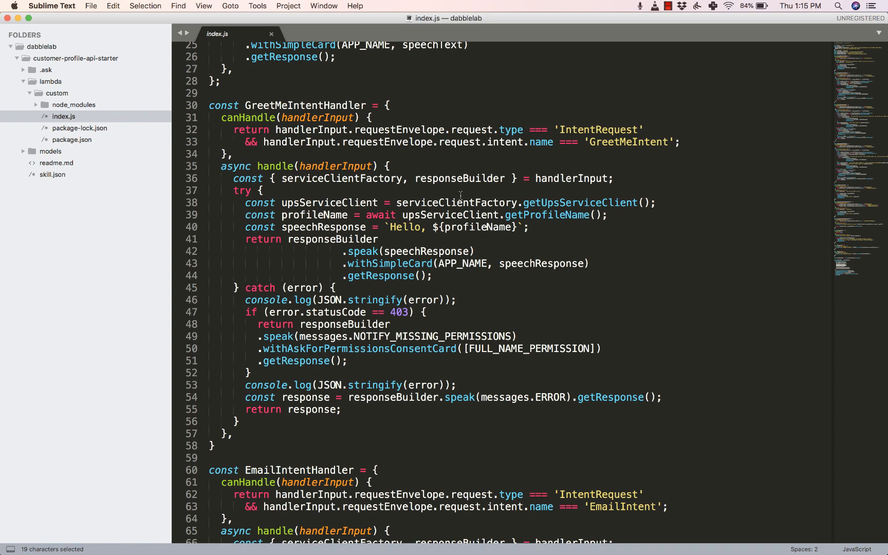
pyautogui.scroll(-3)
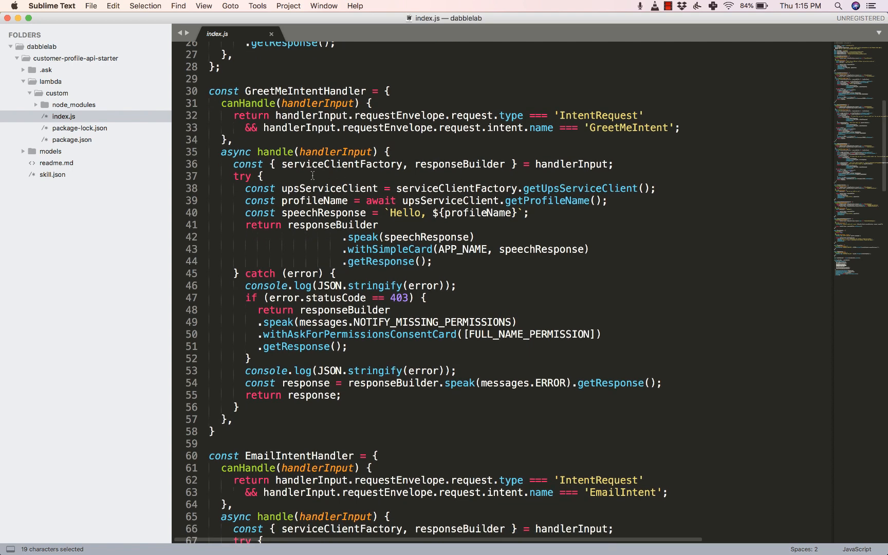
pyautogui.doubleClick(327, 188)
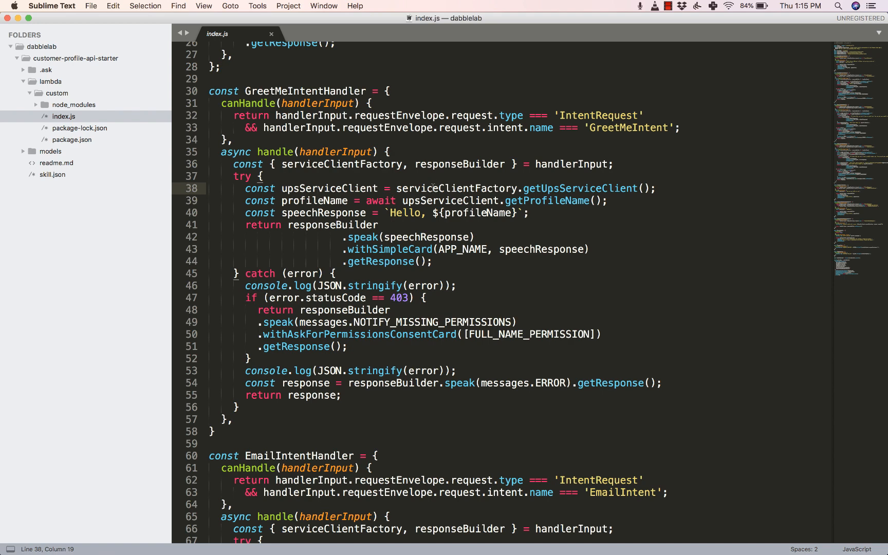
pyautogui.doubleClick(457, 188)
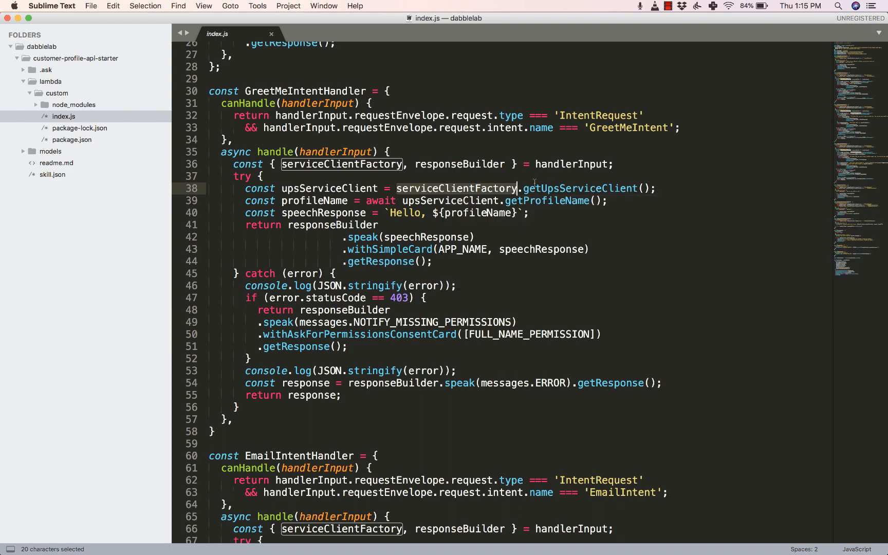
pyautogui.doubleClick(328, 188)
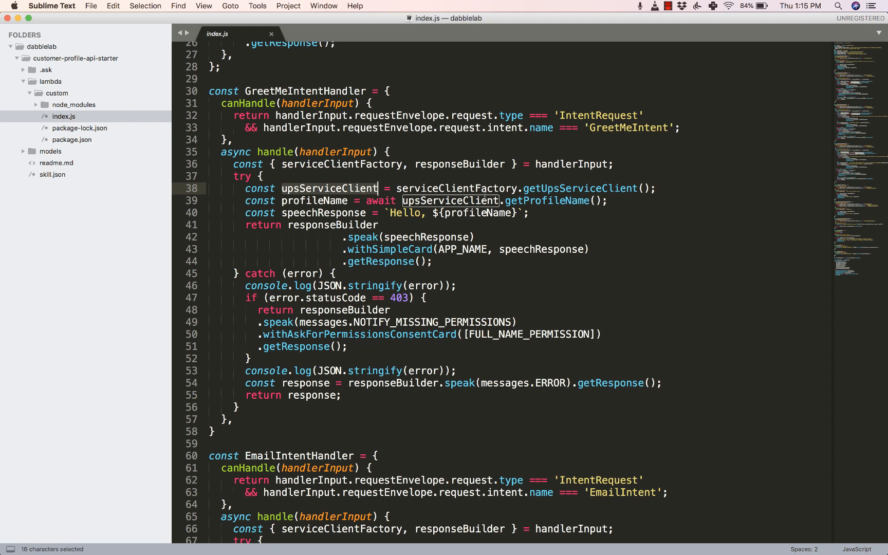
pyautogui.click(461, 200)
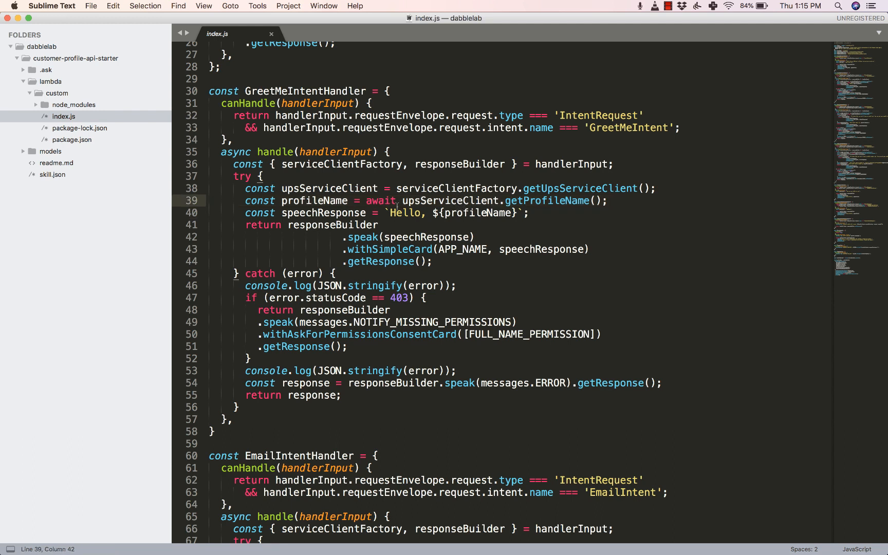
pyautogui.doubleClick(449, 200)
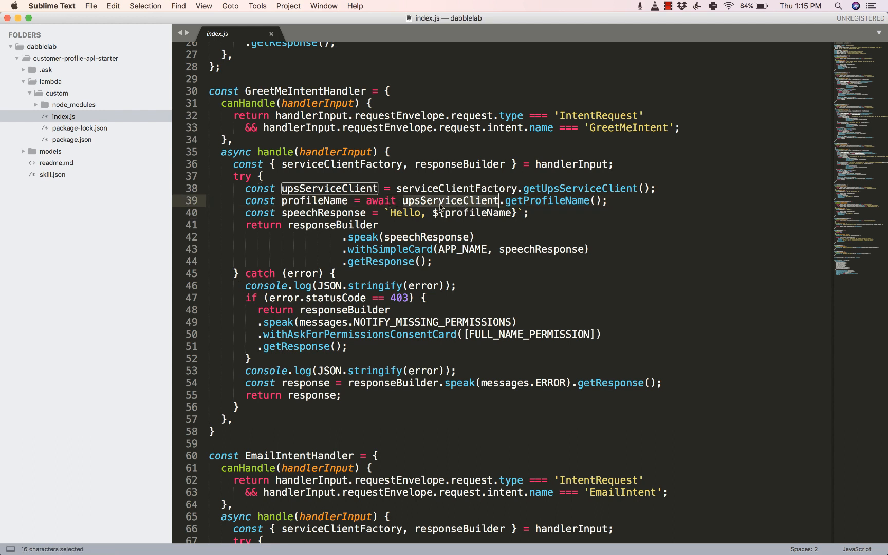
pyautogui.doubleClick(546, 200)
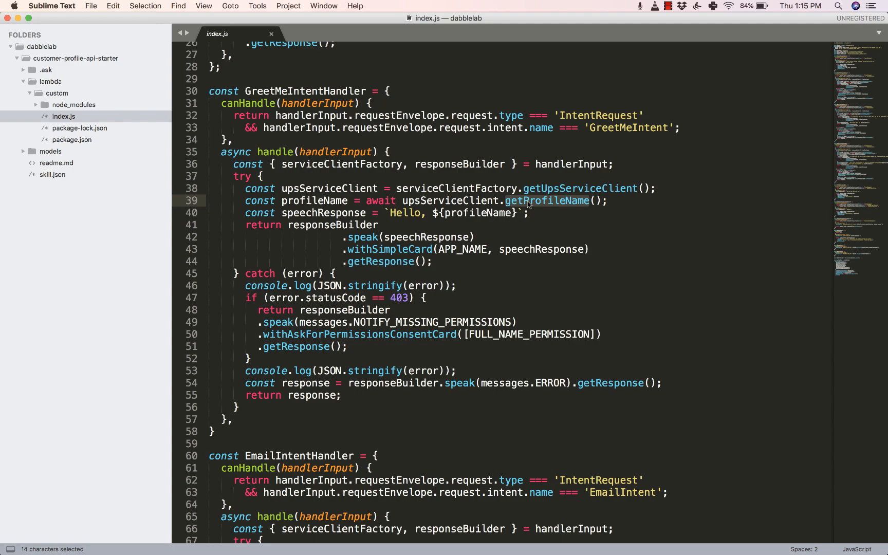
pyautogui.scroll(-3)
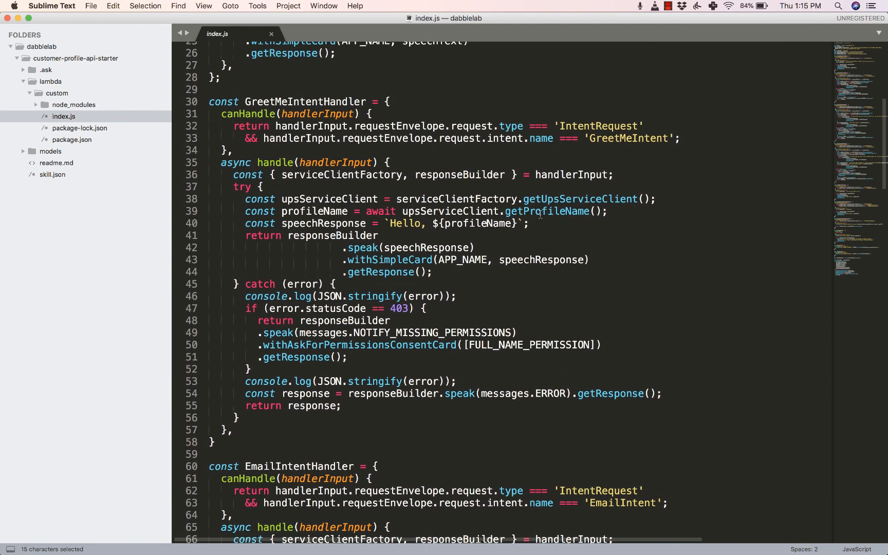
pyautogui.click(532, 211)
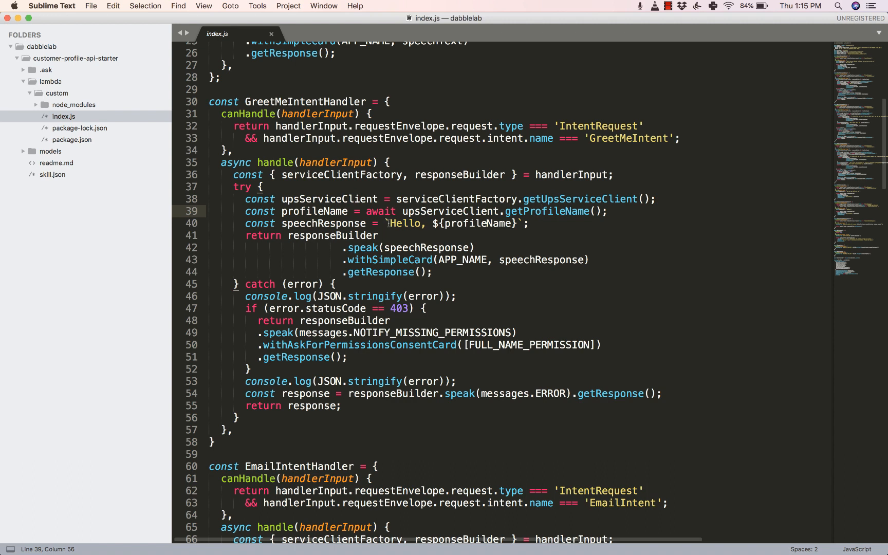
pyautogui.doubleClick(404, 223)
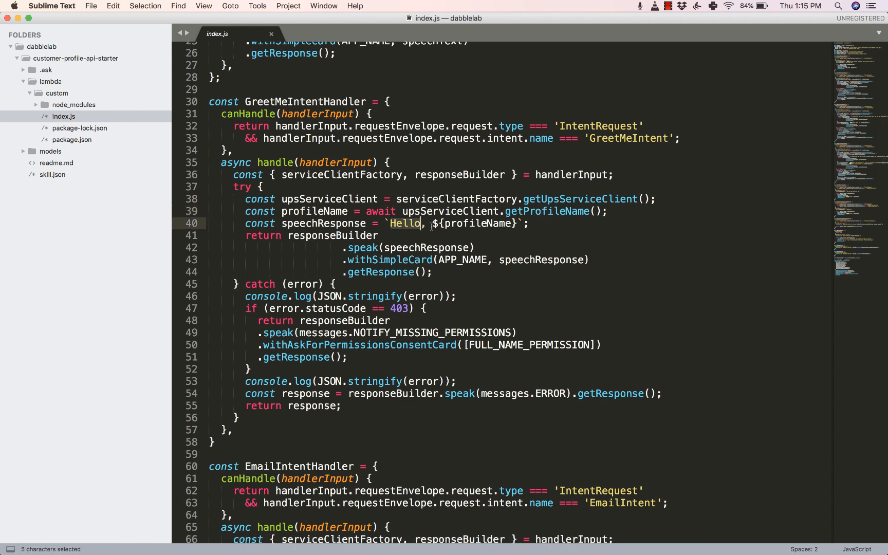
pyautogui.doubleClick(332, 236)
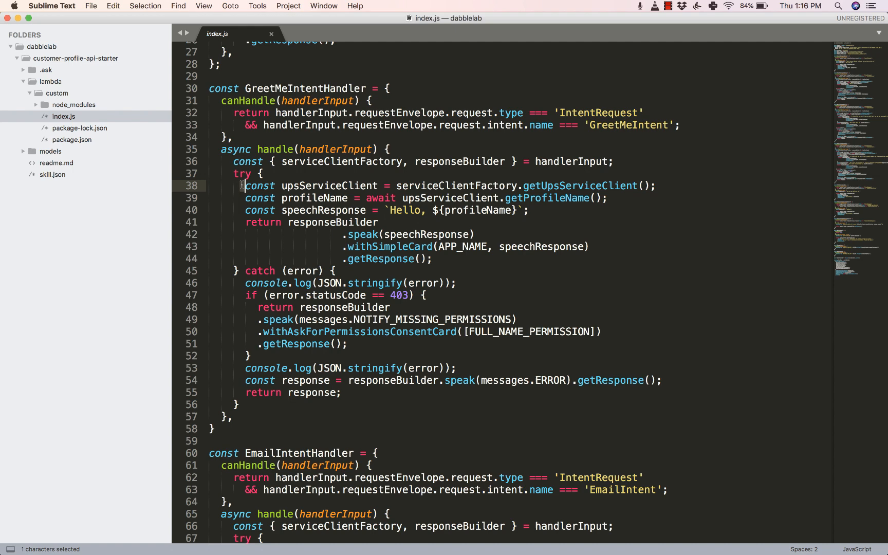
# Step: Select the withAskForPermissionsConsentCard return block and scroll to MobileIntentHandler
pyautogui.click(361, 234)
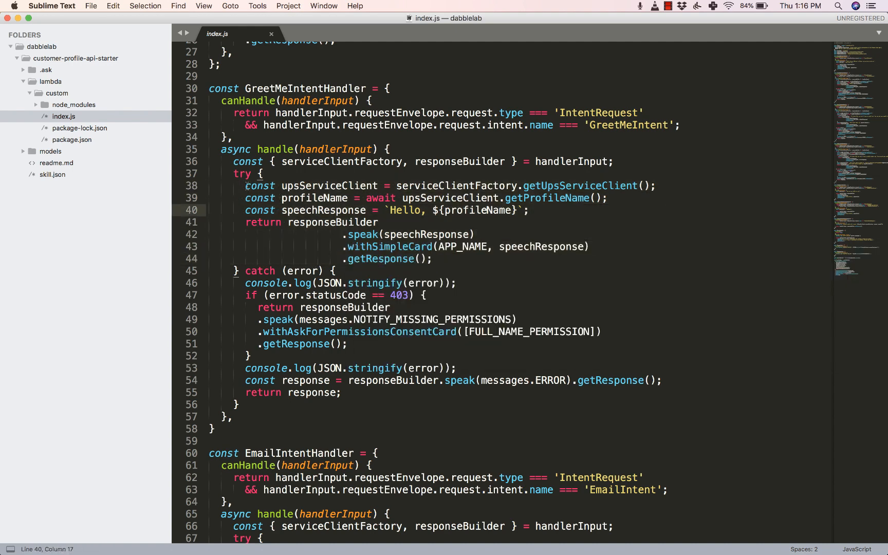
pyautogui.moveTo(245, 186); pyautogui.dragTo(431, 259)
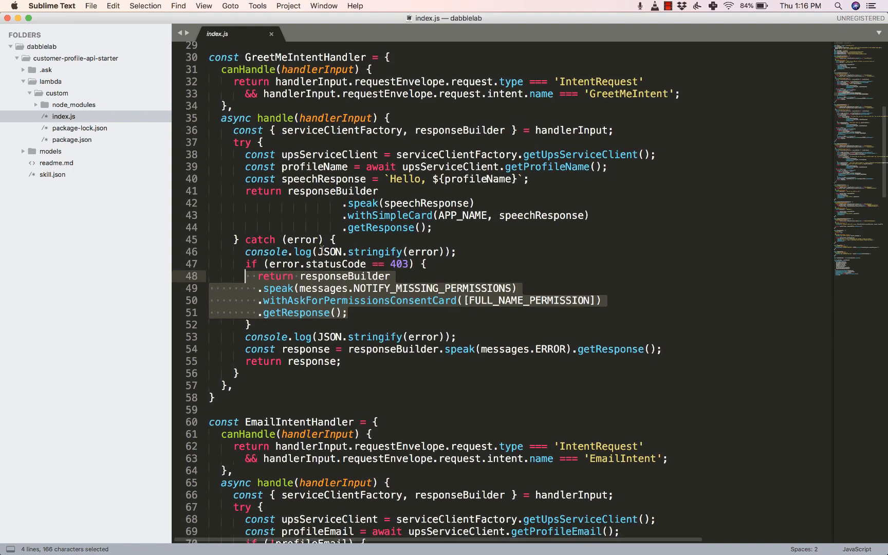
pyautogui.scroll(-3)
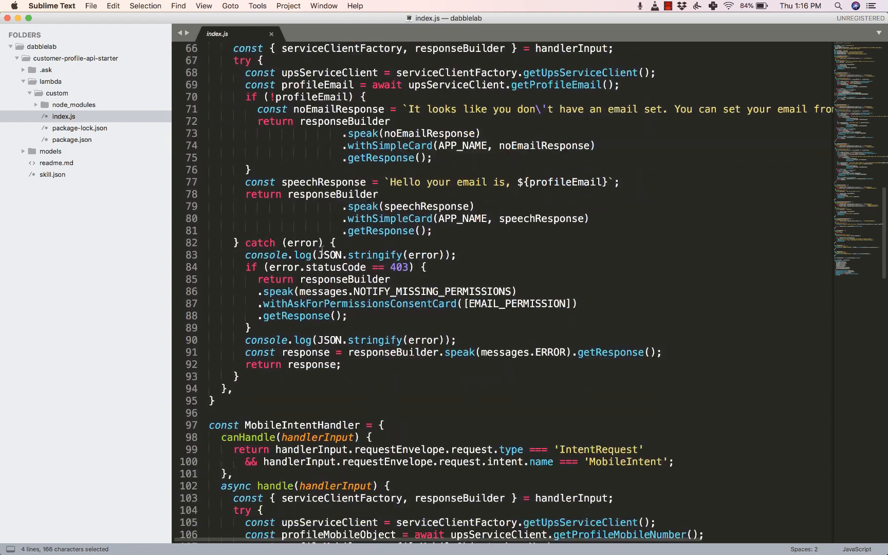
pyautogui.scroll(-3)
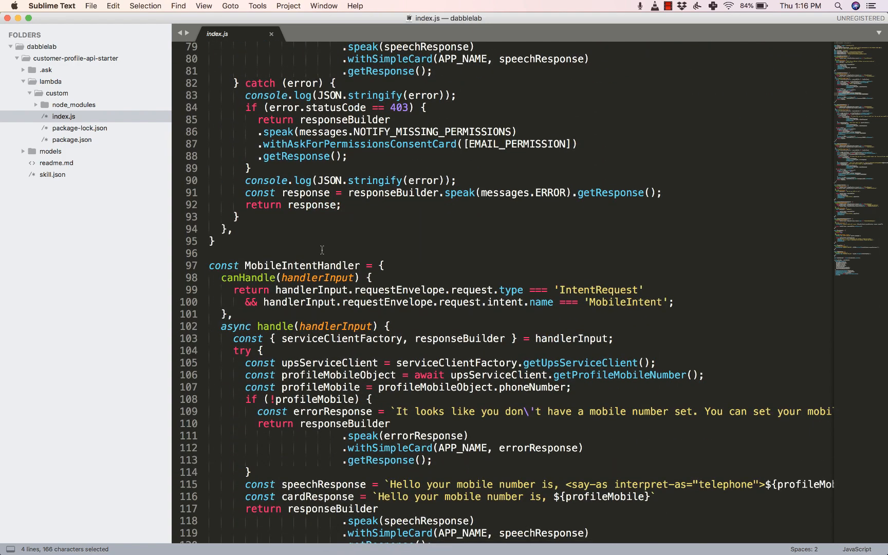
pyautogui.scroll(3)
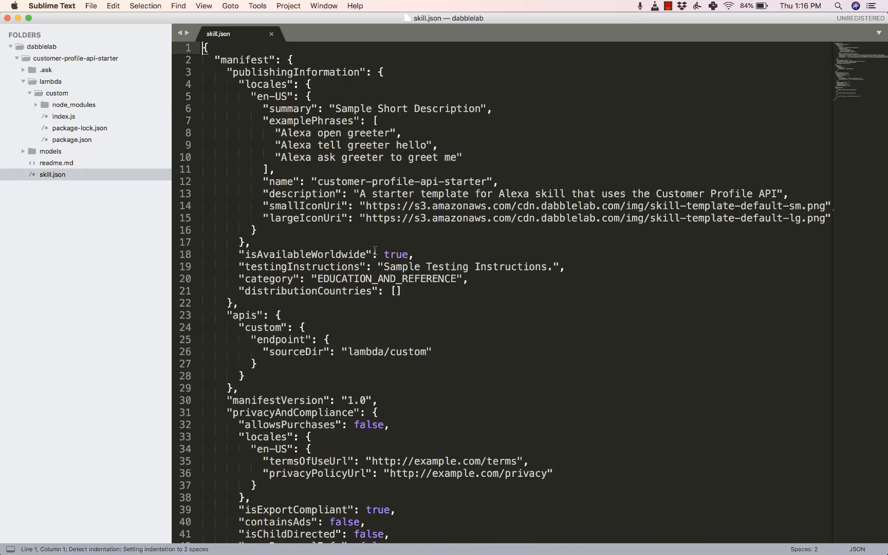
# Step: Highlight the email and name read permission entries in skill.json's permissions array
pyautogui.scroll(-3)
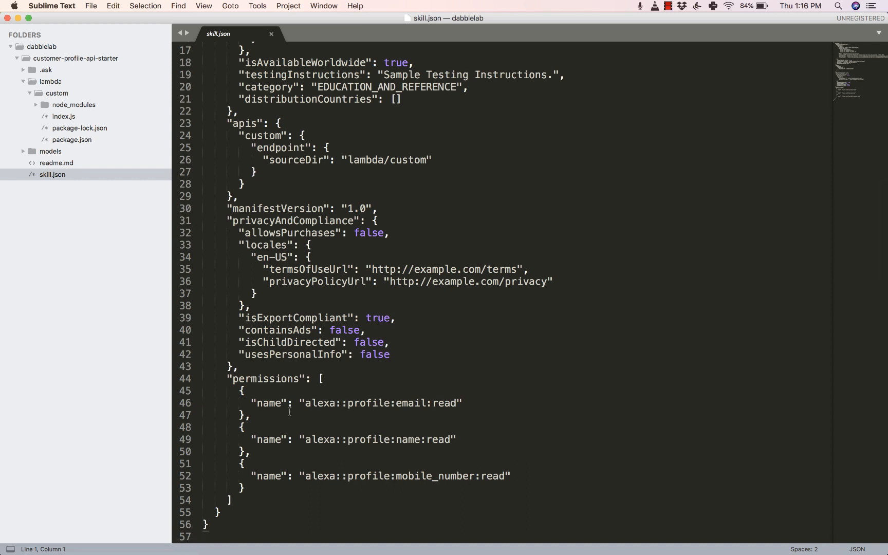
pyautogui.moveTo(241, 391); pyautogui.dragTo(244, 428)
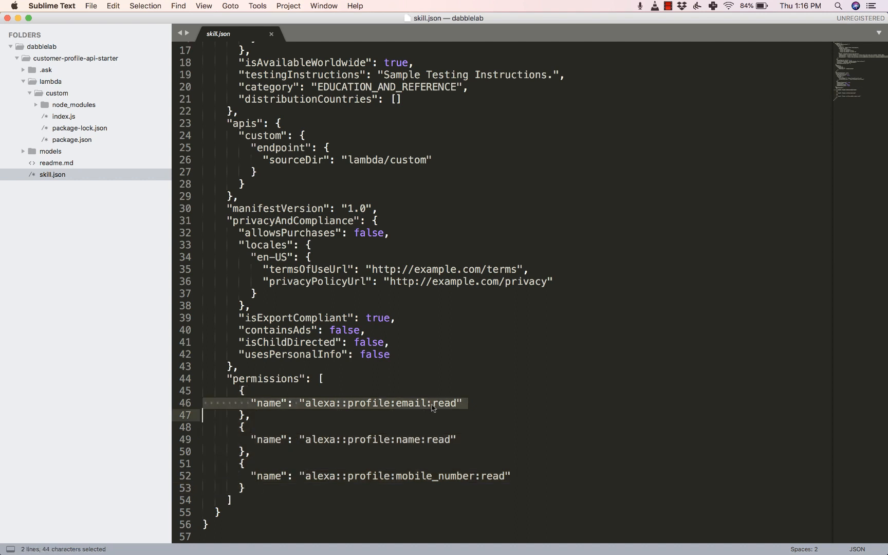
pyautogui.click(412, 439)
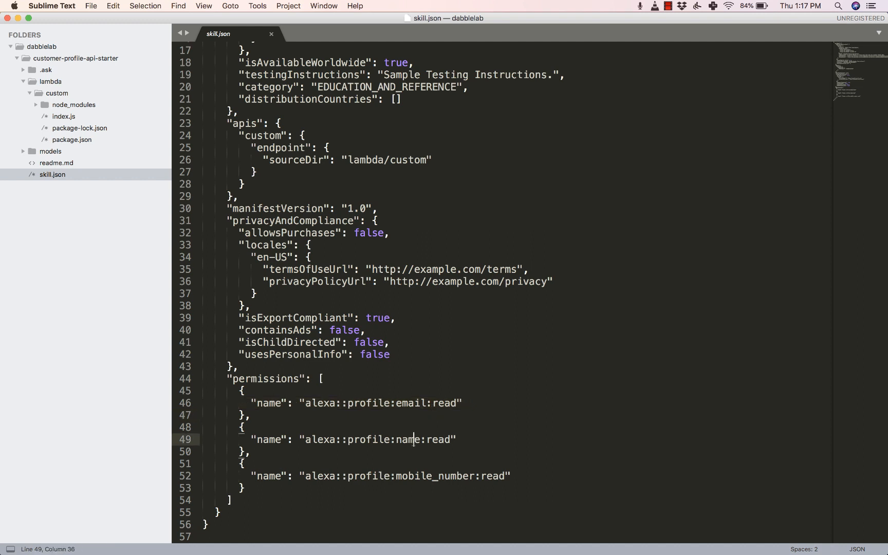
pyautogui.doubleClick(406, 439)
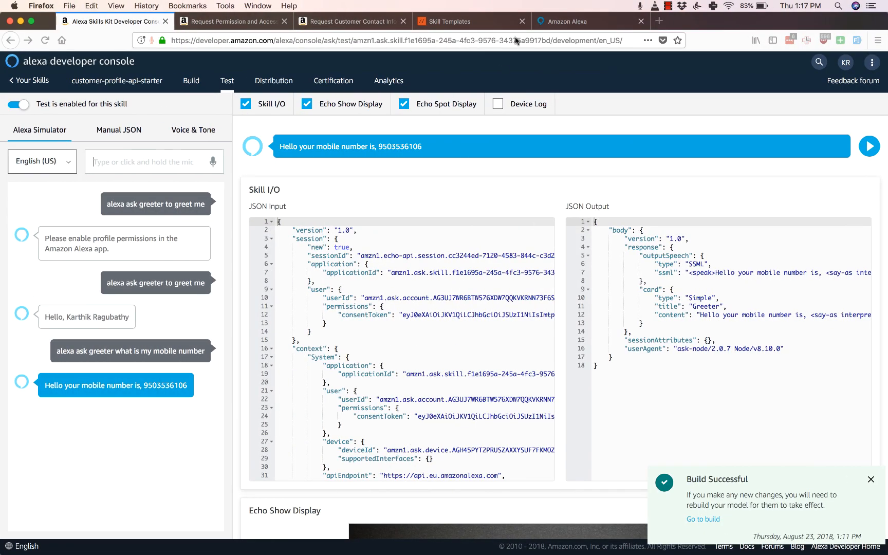
# Step: Show the Request Customer Contact Information docs at the permission values table
pyautogui.click(351, 21)
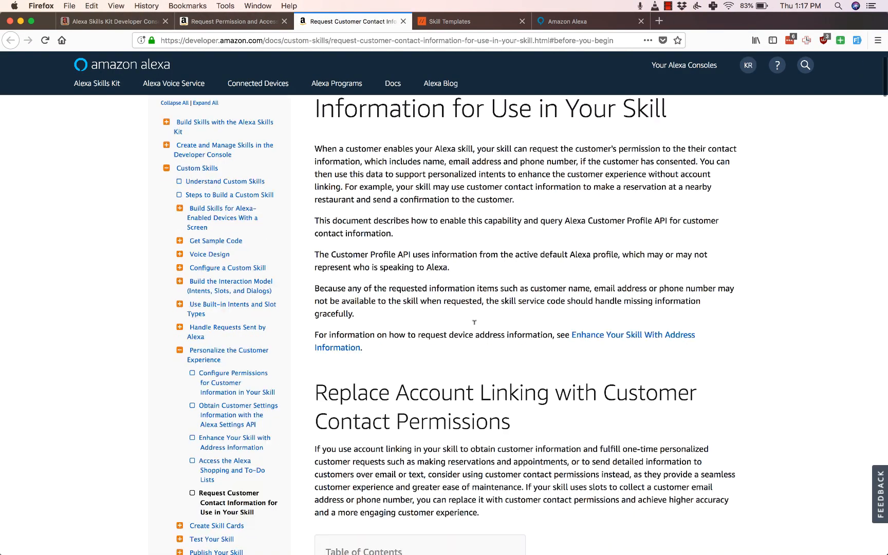
pyautogui.scroll(-3)
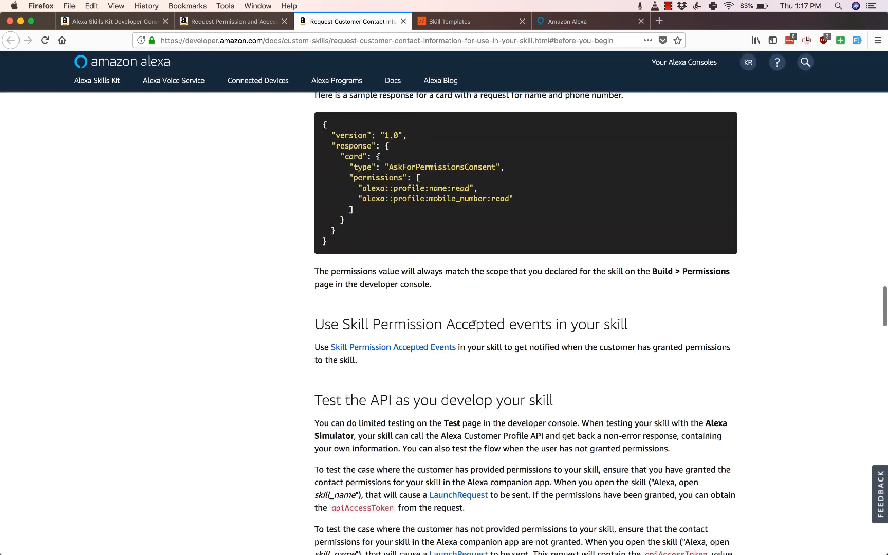
pyautogui.scroll(3)
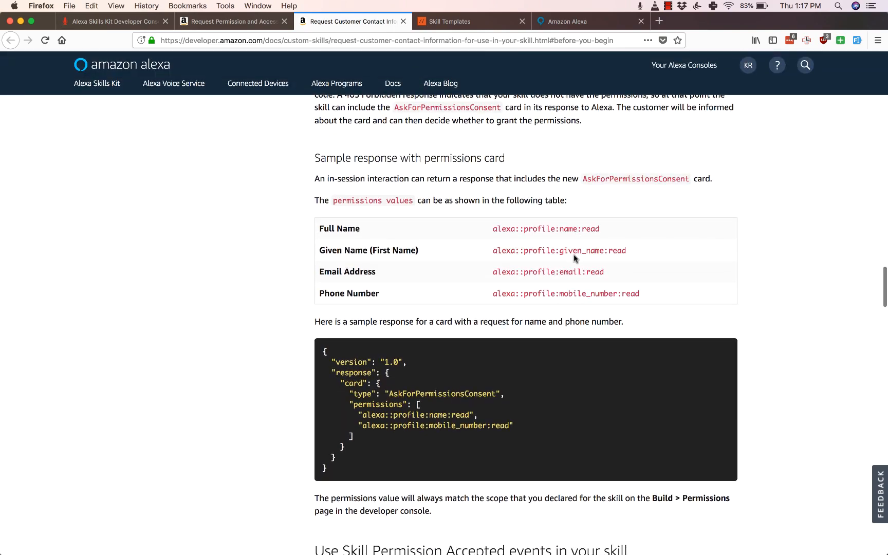